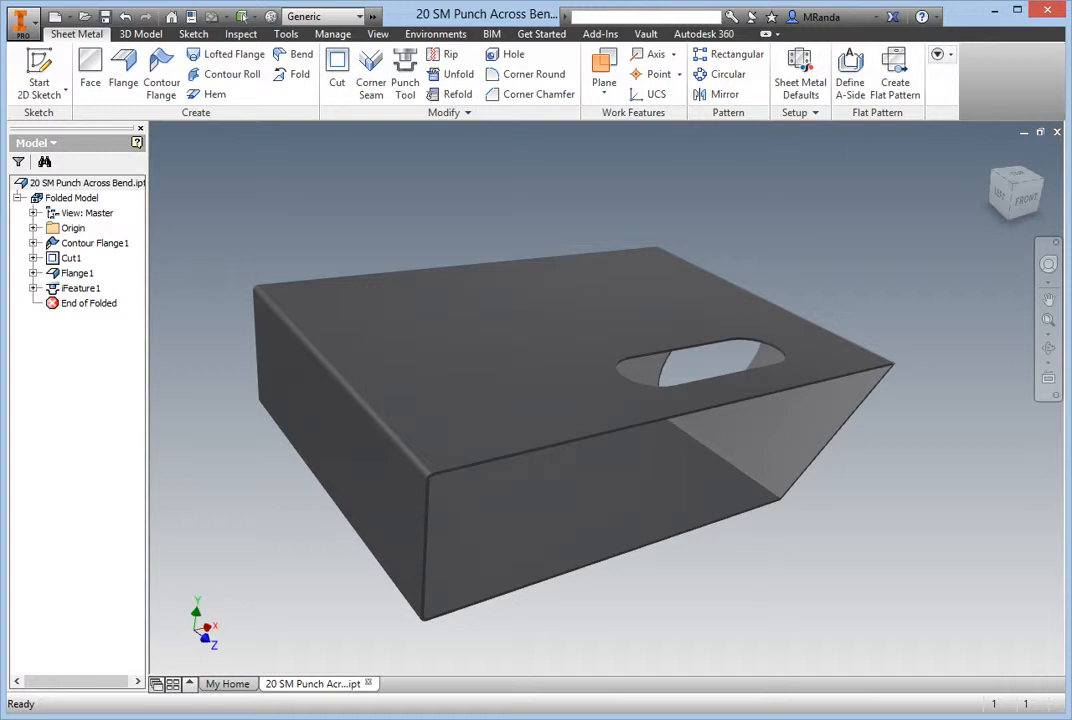
Step: Start a new 2D sketch (Sketch12) on the lower flange face
click(700, 500)
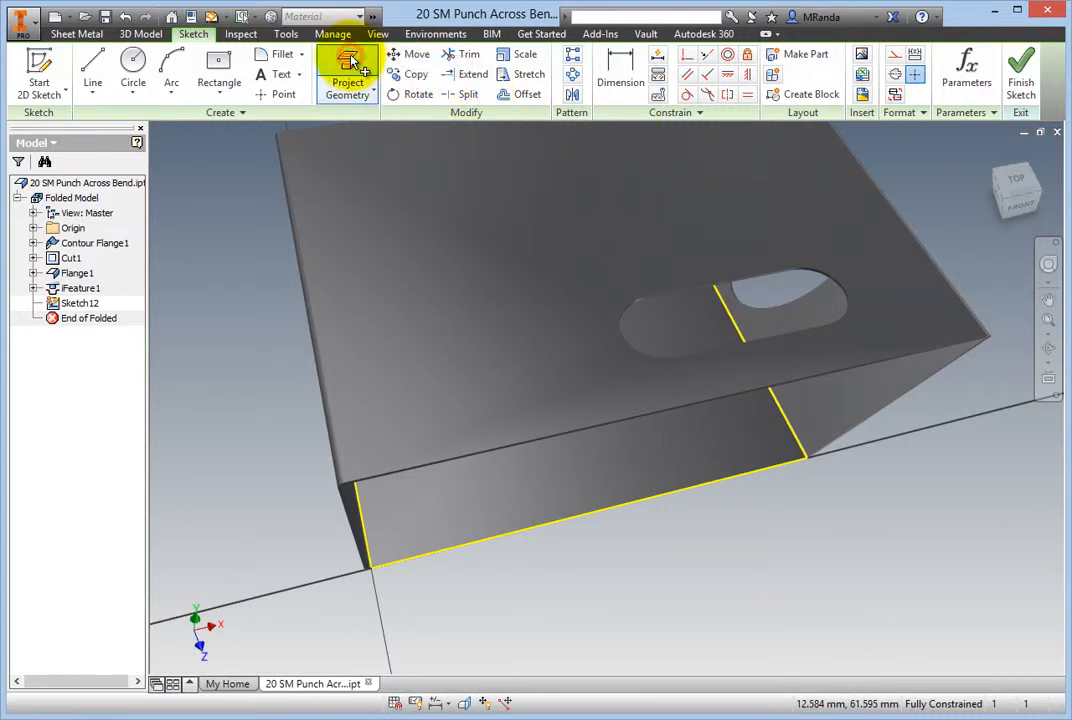
Step: Project the lower flange outline and the slot's two straight edges into Sketch12
click(347, 75)
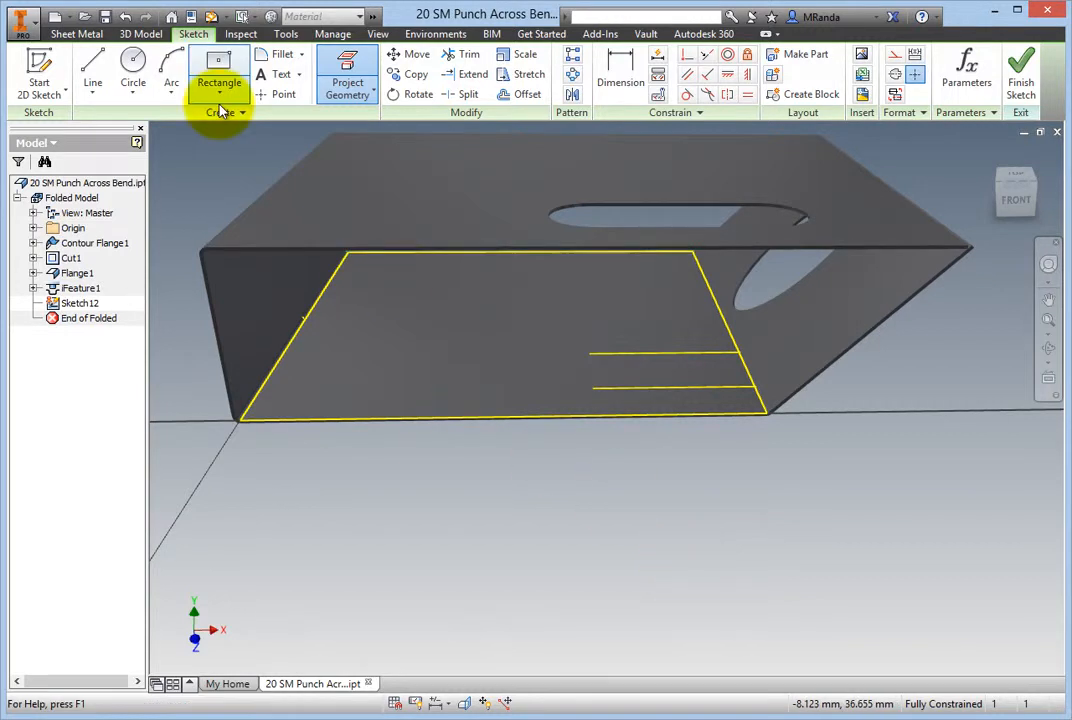
Step: Begin a perpendicular line from the upper projected slot edge toward the lower one
click(92, 67)
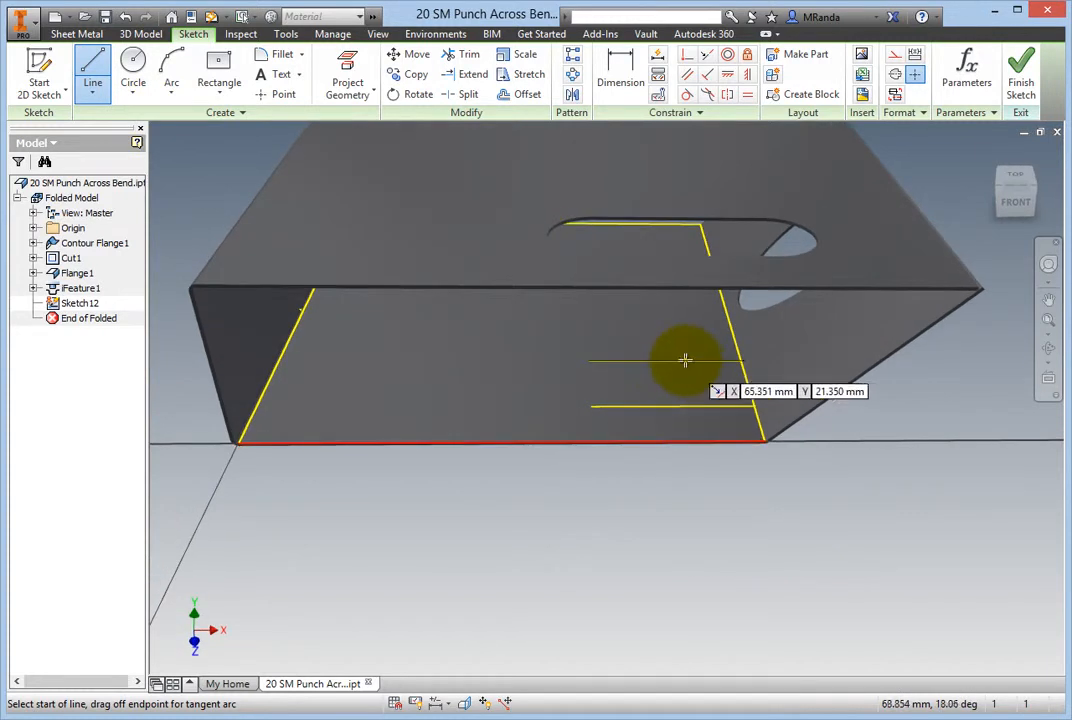
mouse_move(668, 362)
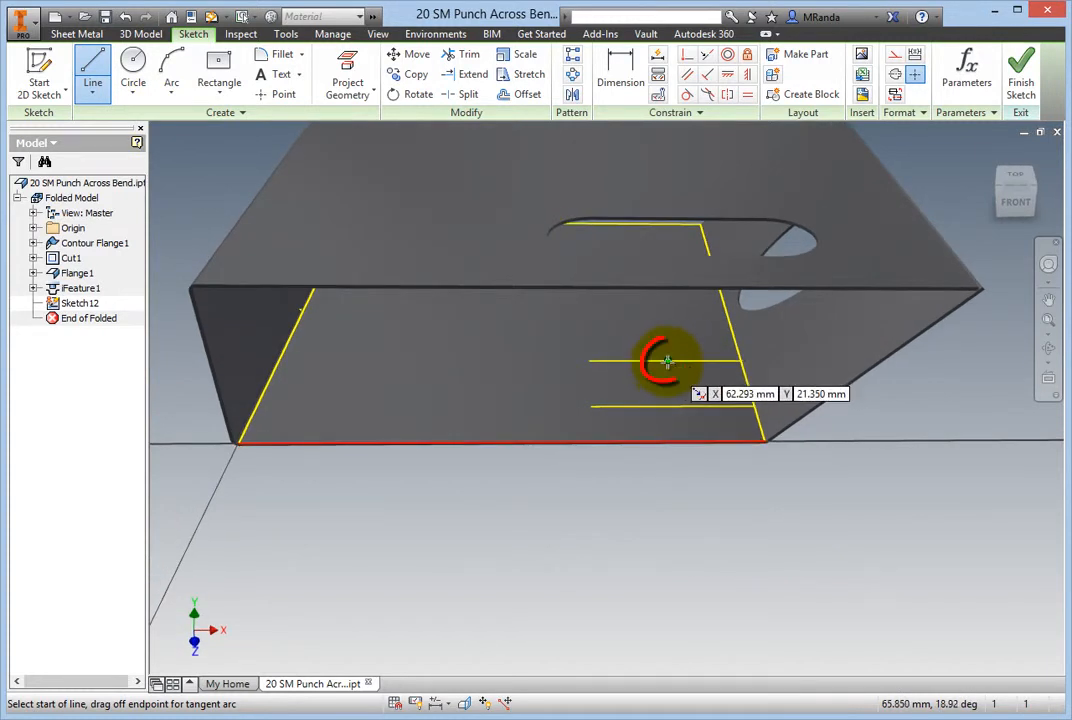
click(667, 362)
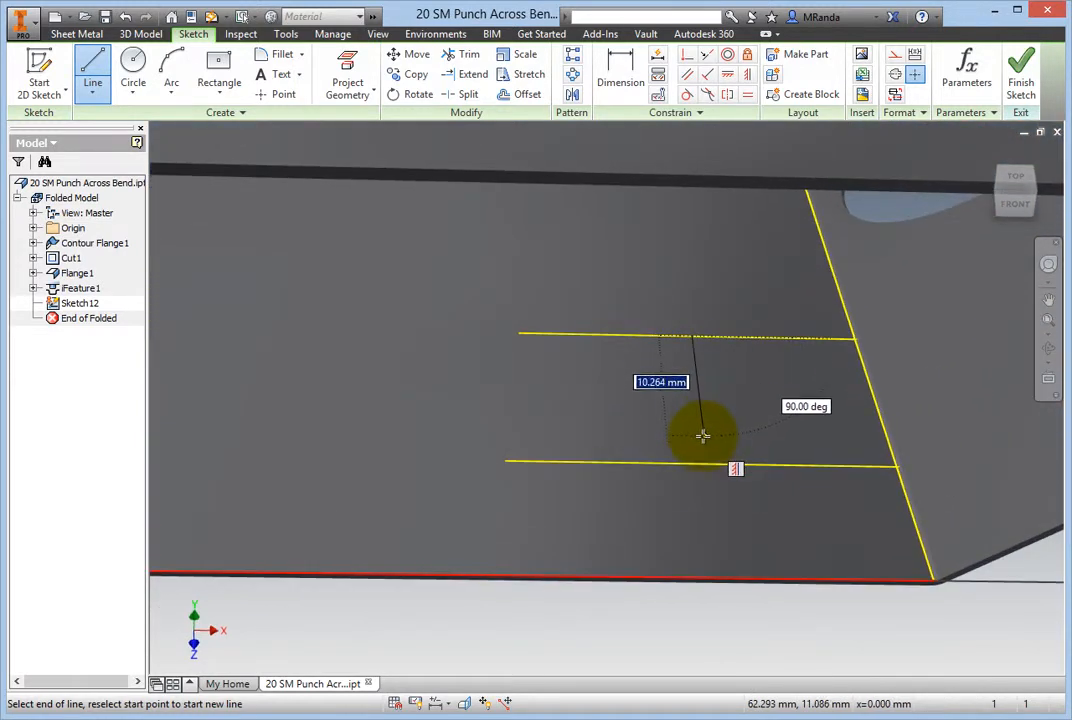
mouse_move(708, 463)
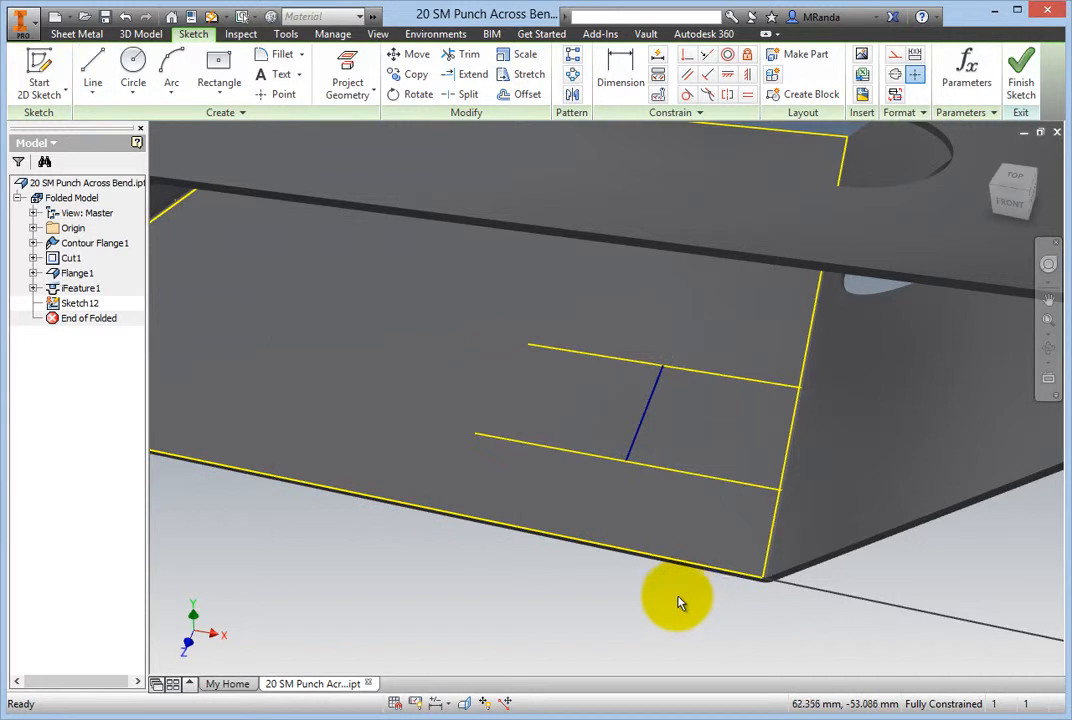
drag(680, 600, 585, 615)
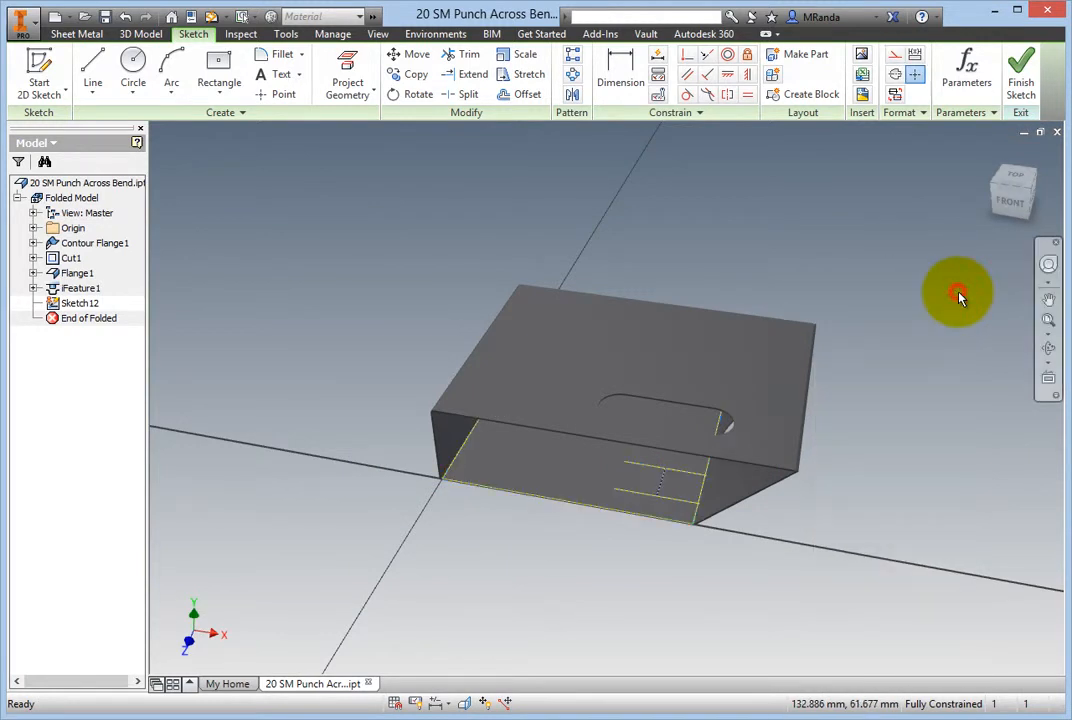
mouse_move(951, 471)
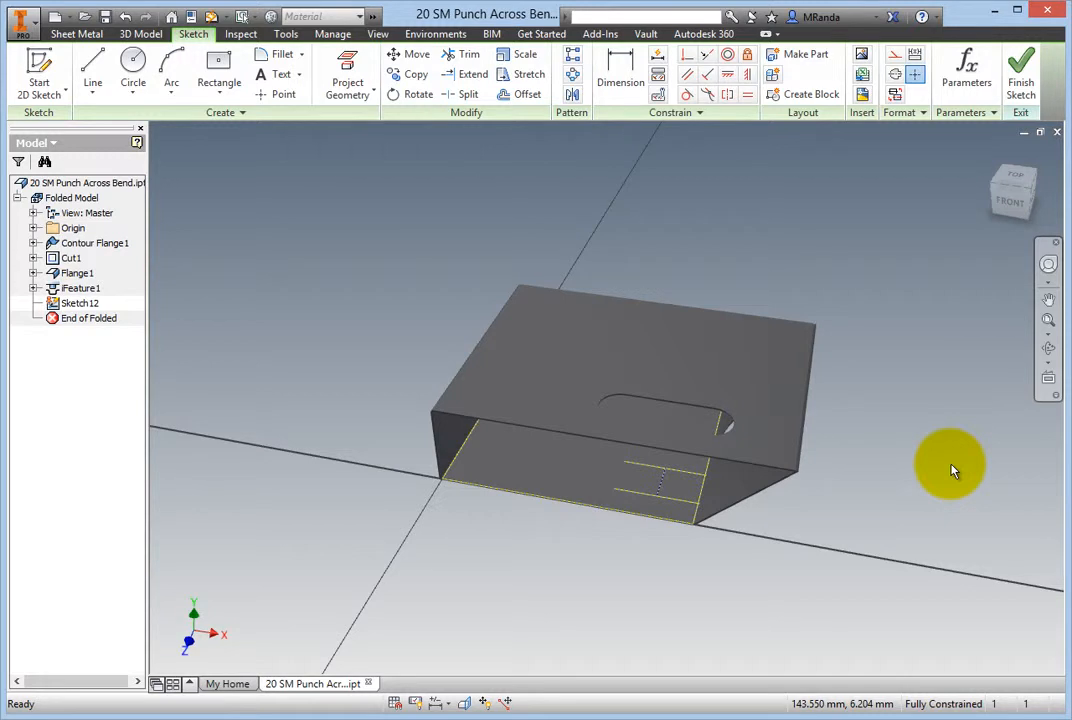
mouse_move(948, 447)
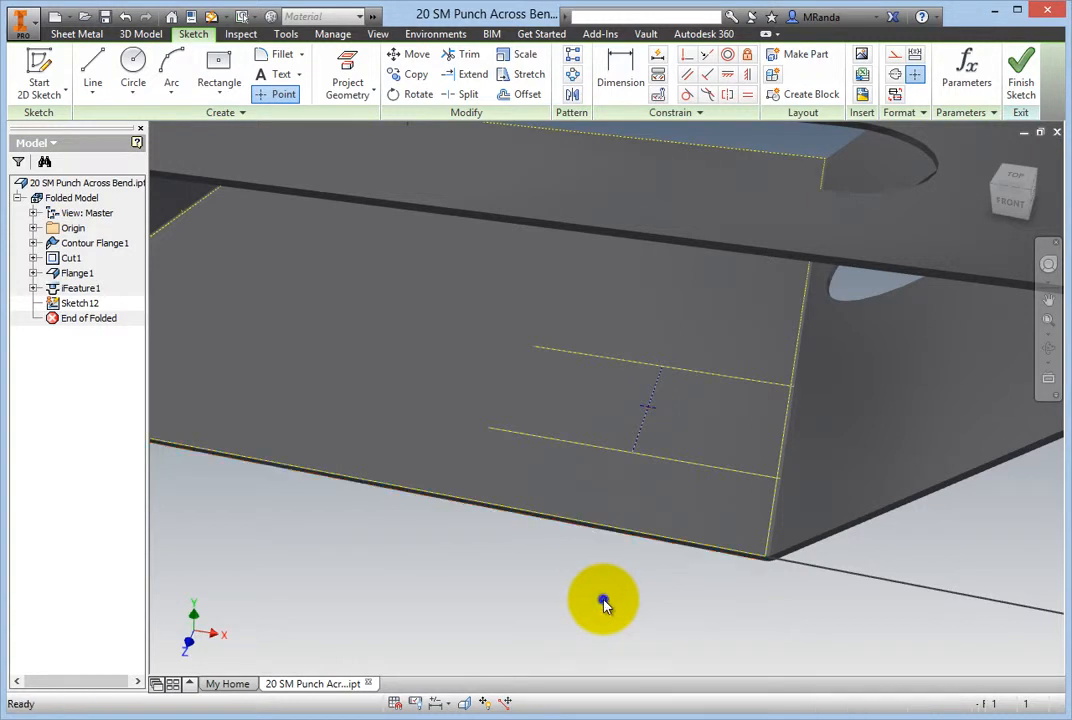
Step: Finish Sketch12 with the centre point at the short line's midpoint, then zoom out
right_click(603, 600)
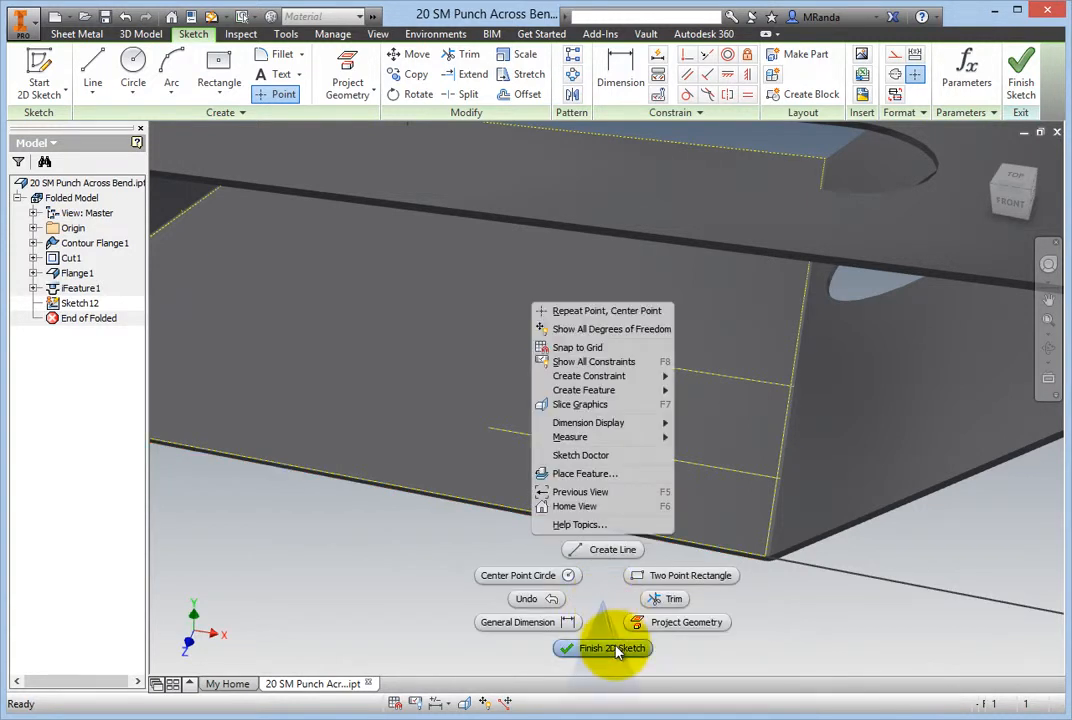
click(603, 648)
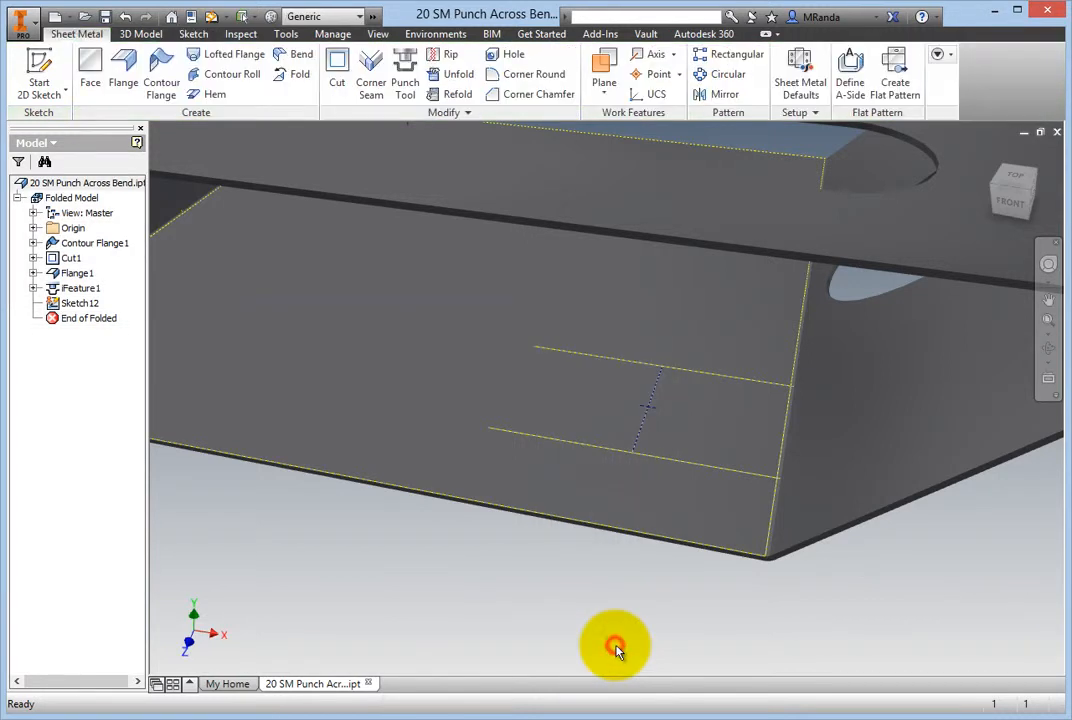
drag(615, 645, 595, 650)
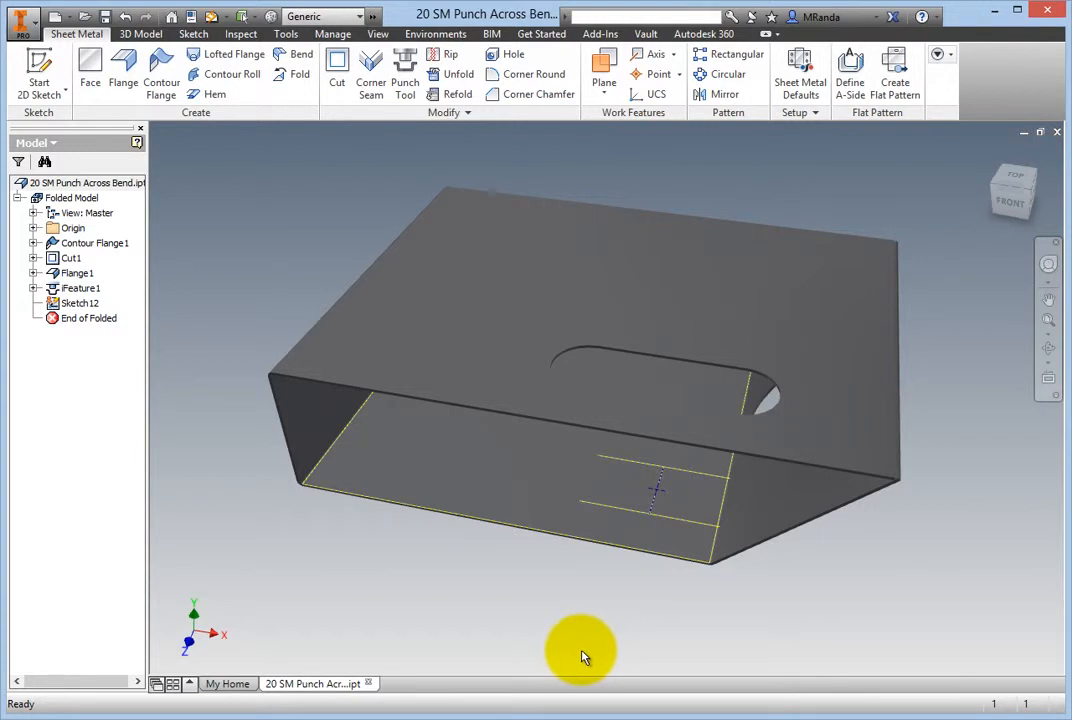
mouse_move(425, 130)
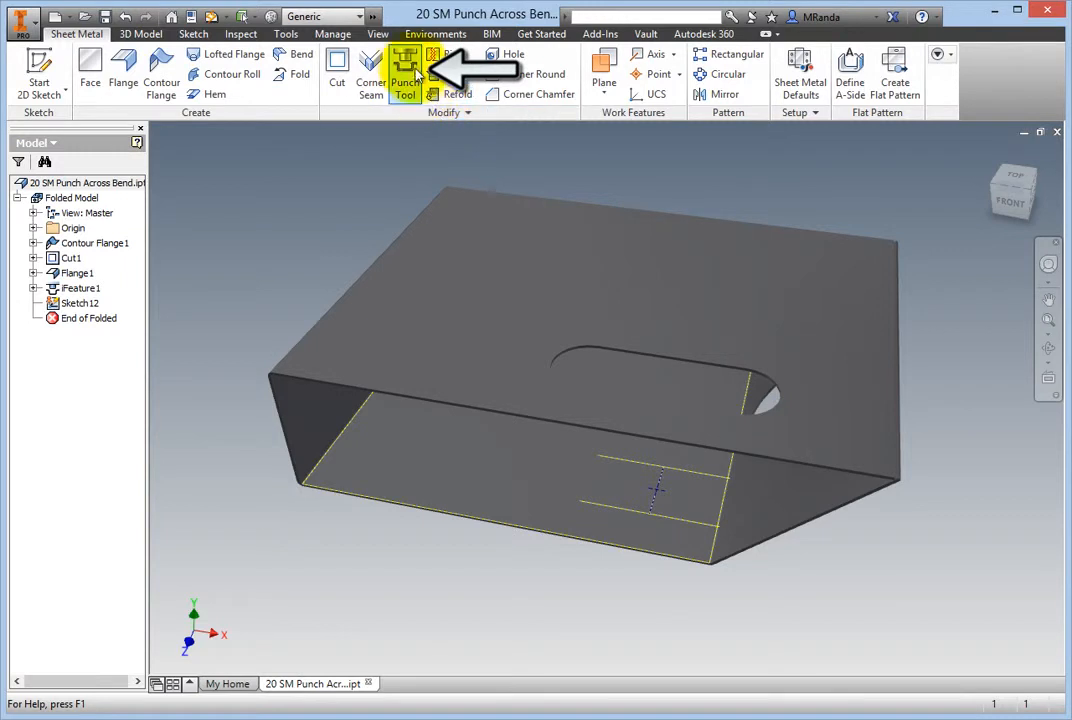
Step: Load obround.ide into the Punch Tool, previewing a 1.500 by .500 punch
click(405, 73)
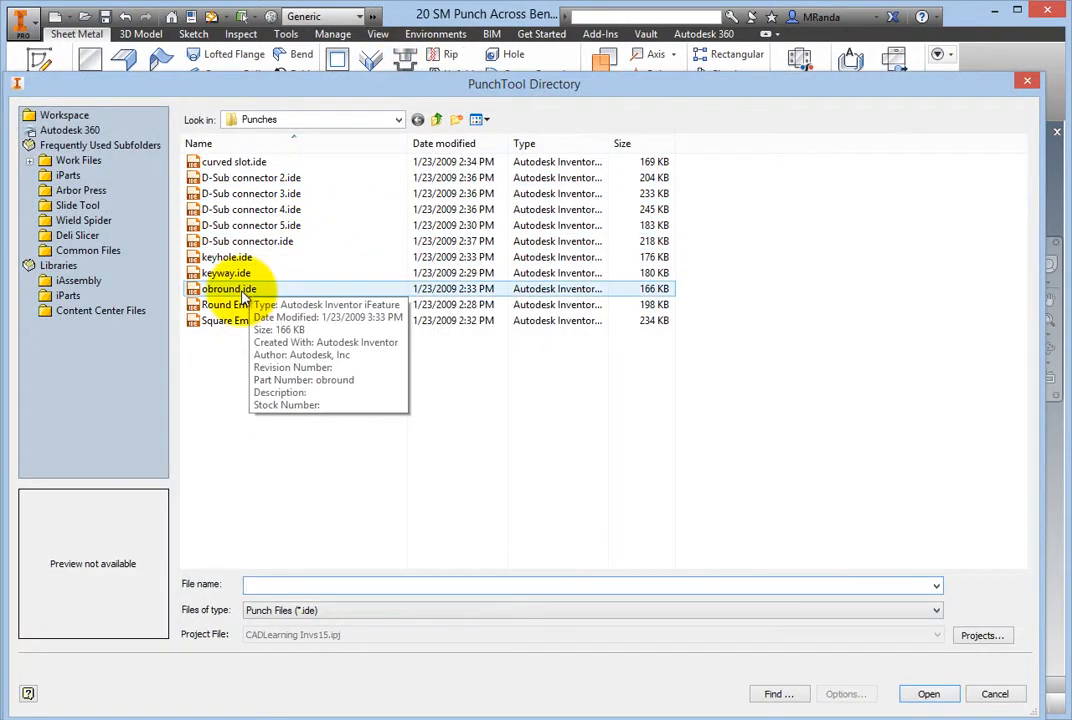
click(229, 289)
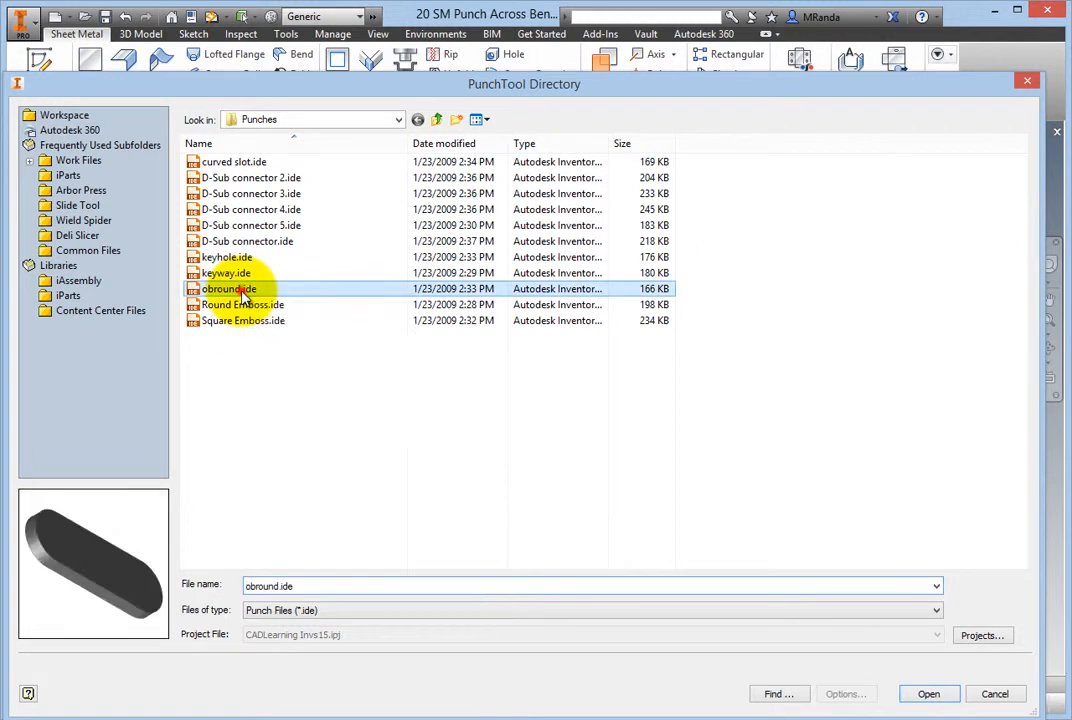
click(928, 693)
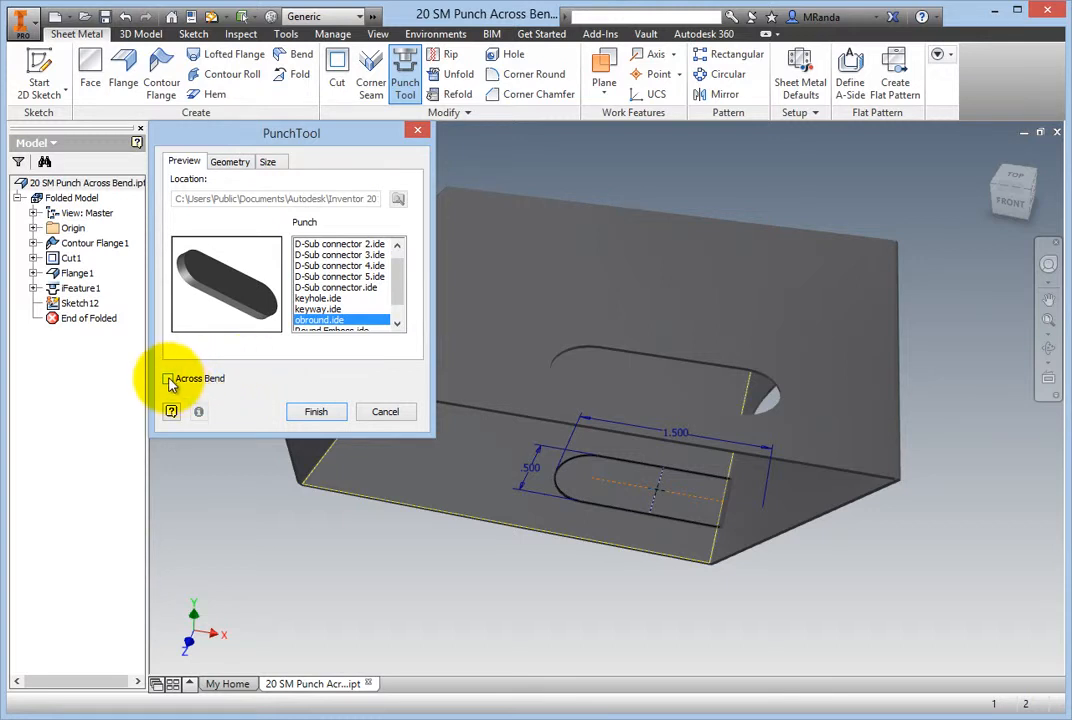
Step: Apply the obround punch across the bend and orbit to view the new slot
click(170, 378)
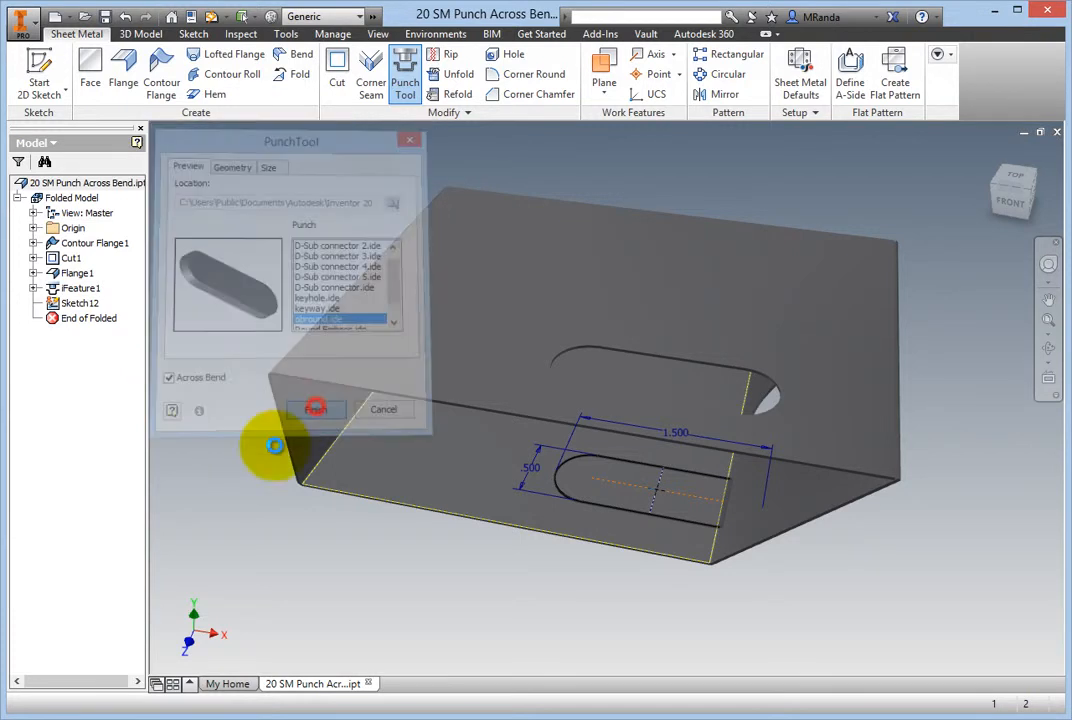
click(316, 409)
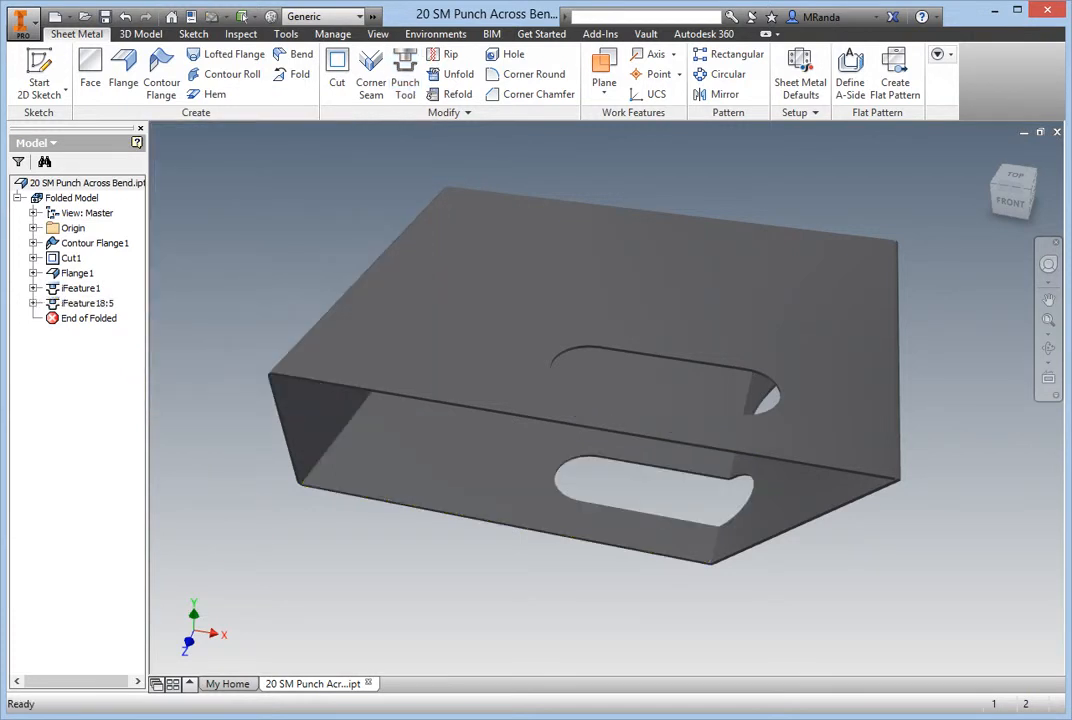
drag(600, 350, 600, 250)
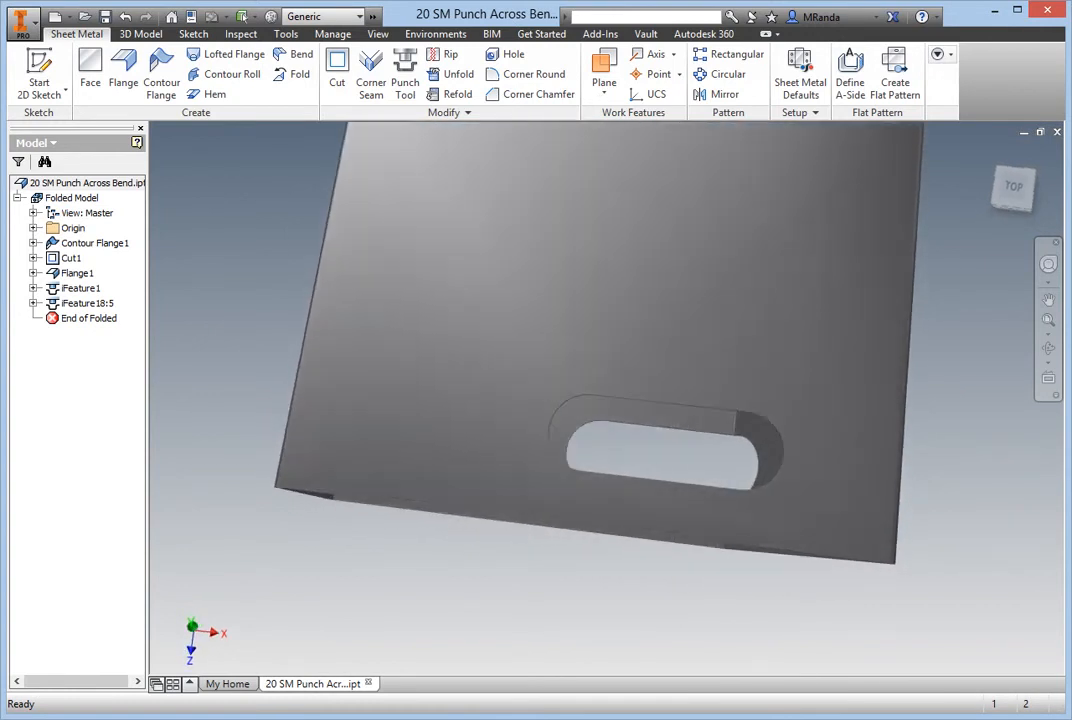